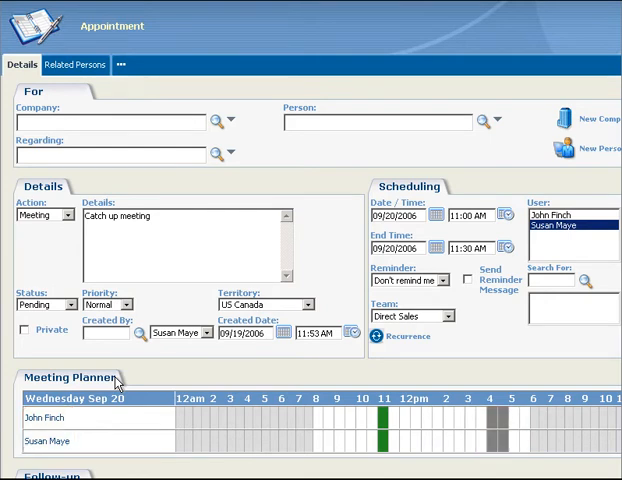
- Save the 20 September 2006 Catch up meeting, 11:00–11:30 AM, after reviewing its follow-up
scroll(down, 3)
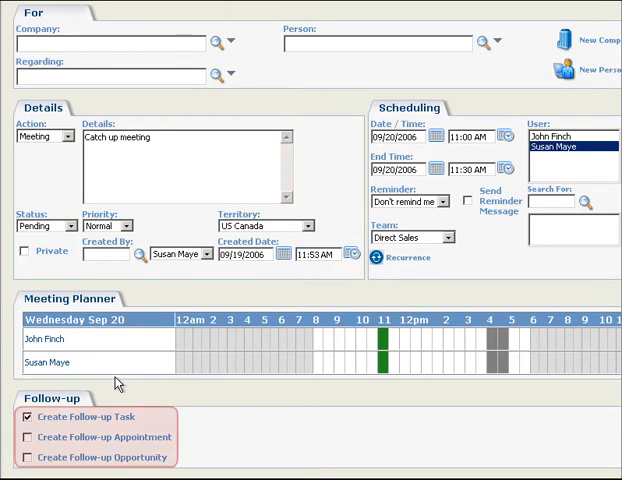
click(204, 64)
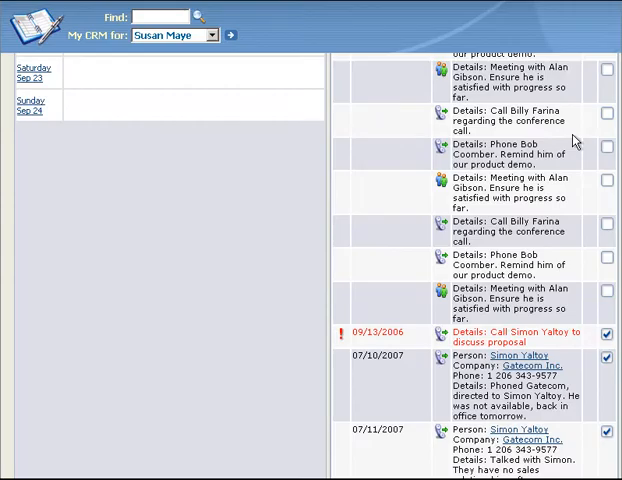
- Switch the Calendar tab to List View to show pending communications, page 1 of 8
click(500, 337)
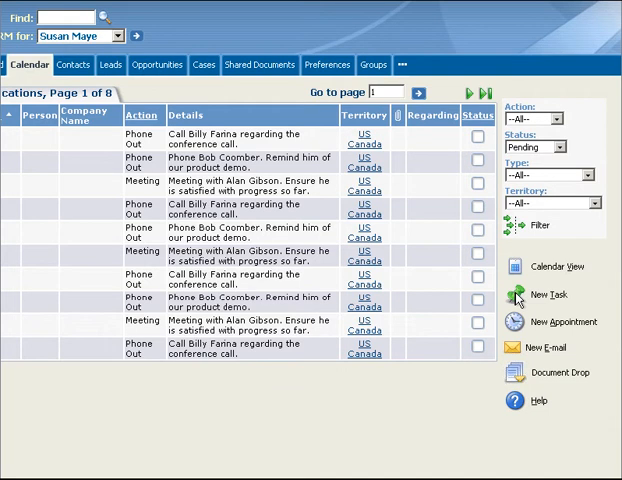
click(548, 295)
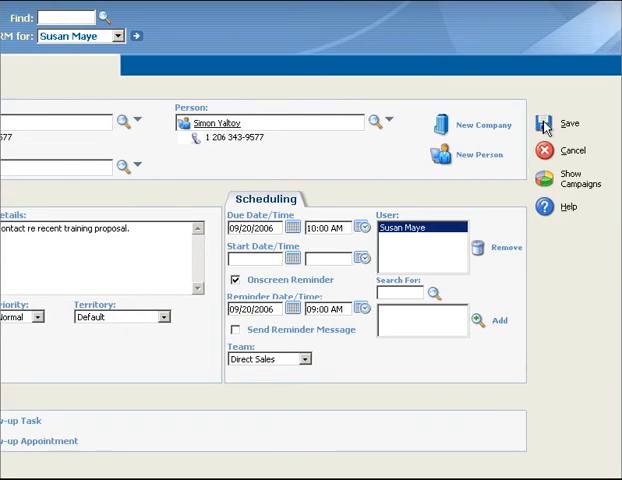
click(551, 123)
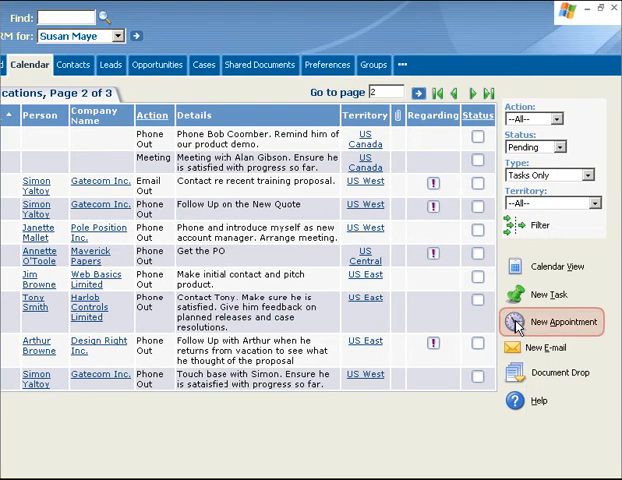
click(563, 321)
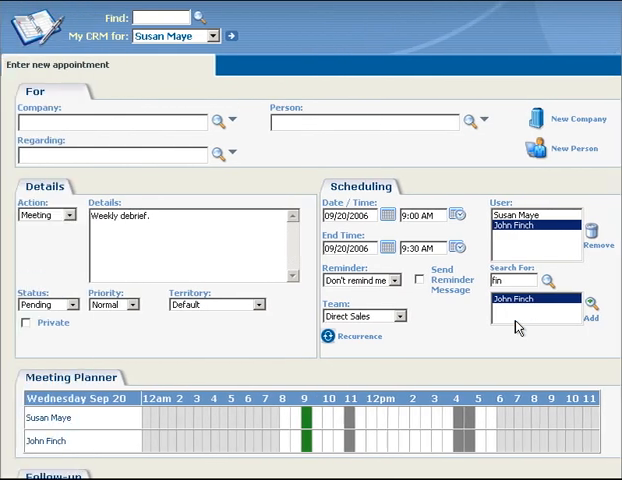
click(122, 63)
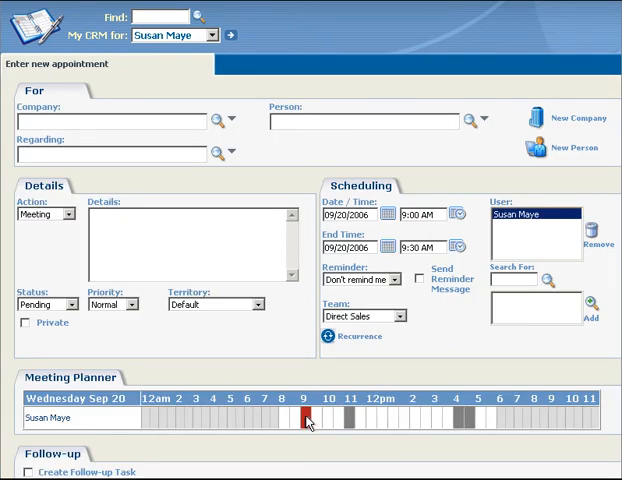
click(124, 64)
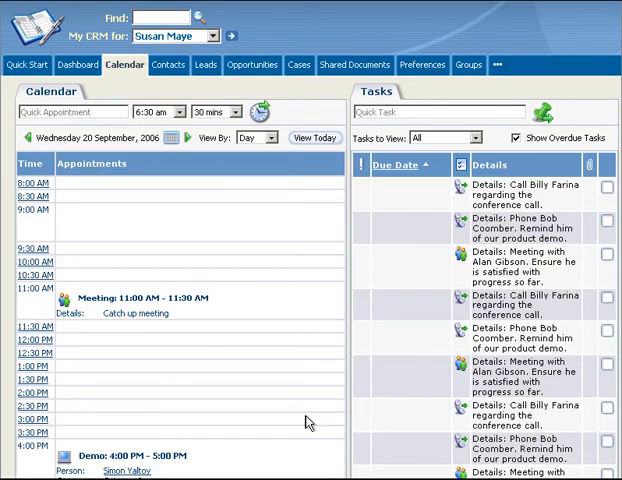
- Add 'Order business cards' as a 9:00 am, 30-minute quick appointment
scroll(down, 3)
text(Order business cards)
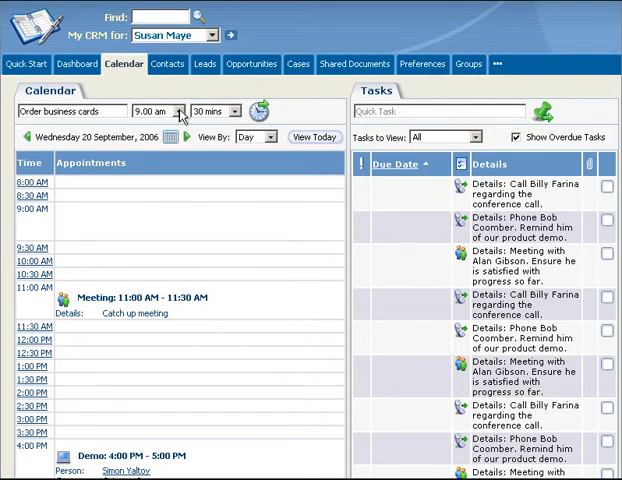
click(181, 110)
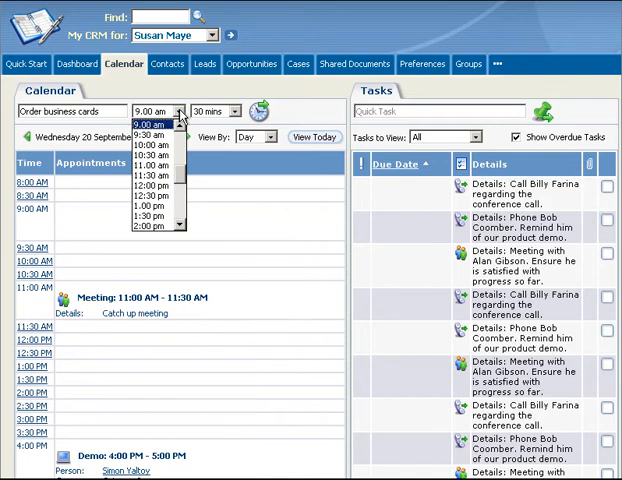
click(151, 124)
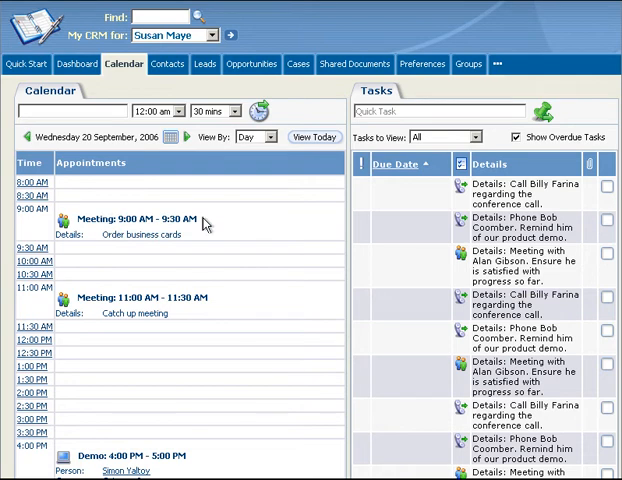
- Turn off Show Overdue Tasks and set the calendar View By to Week
click(447, 137)
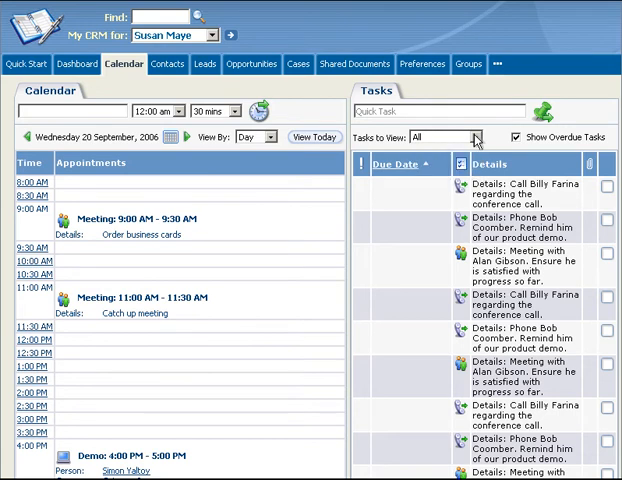
click(517, 137)
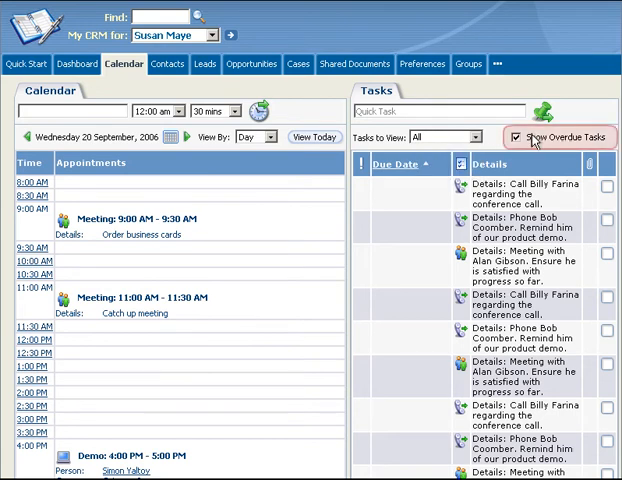
click(516, 137)
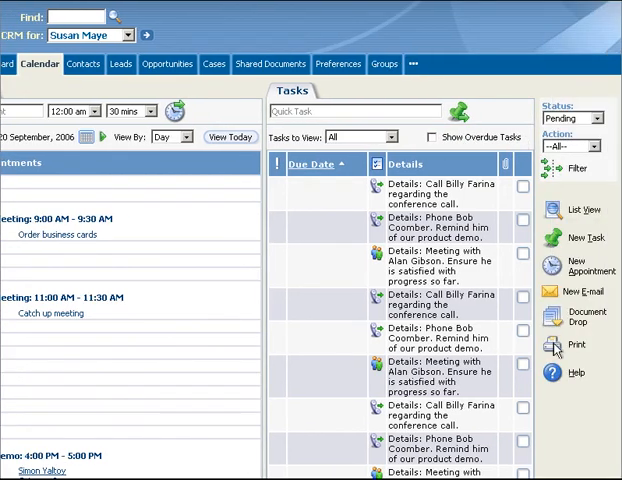
click(170, 137)
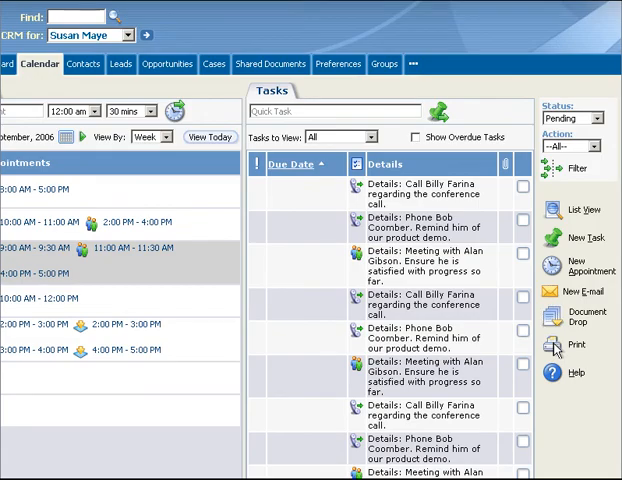
click(575, 344)
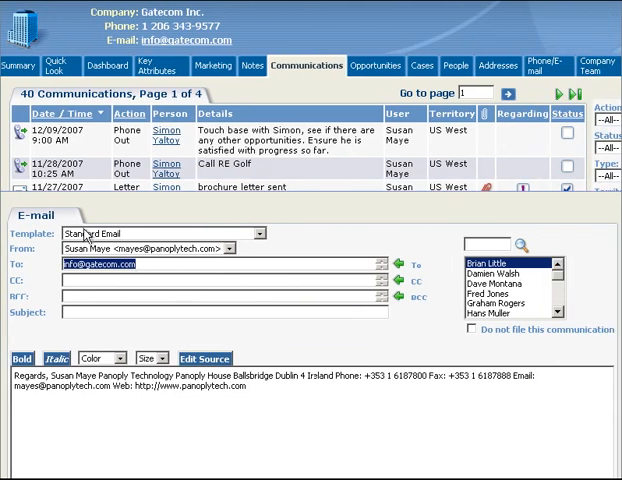
mouse_move(63, 217)
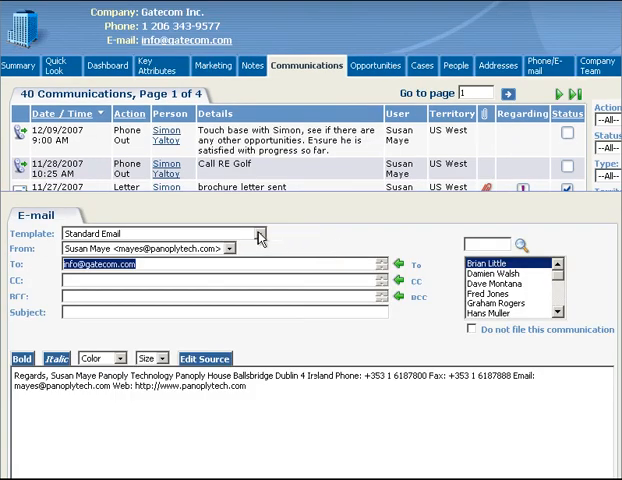
click(257, 233)
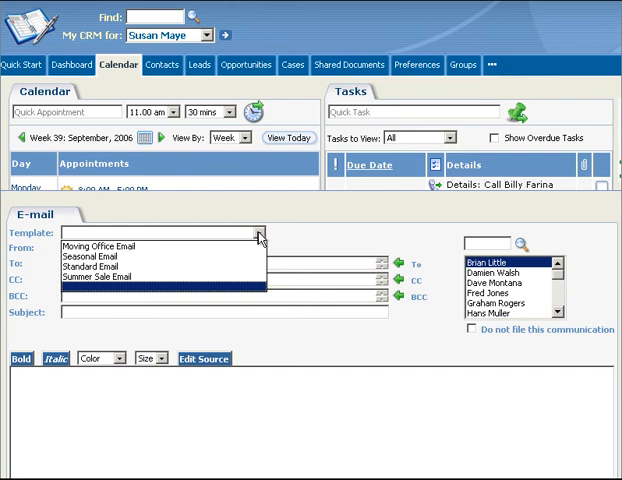
mouse_move(145, 260)
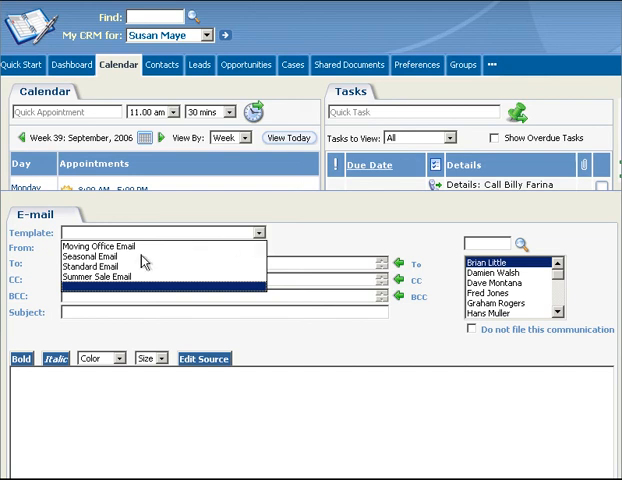
click(99, 271)
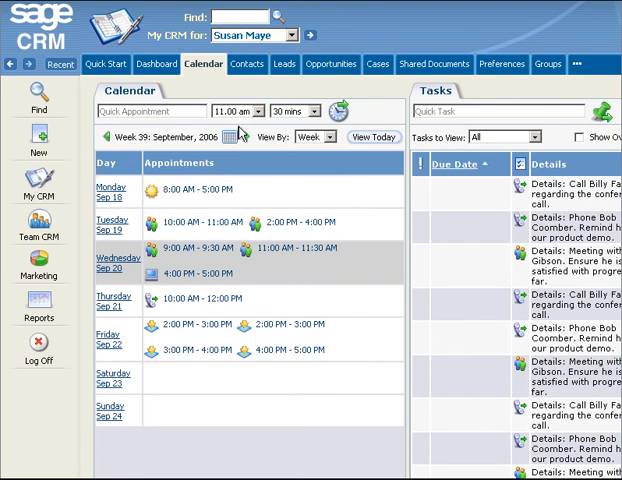
- Open Preferences to reach the Default E-mail Template setting, currently Standard Email
click(502, 64)
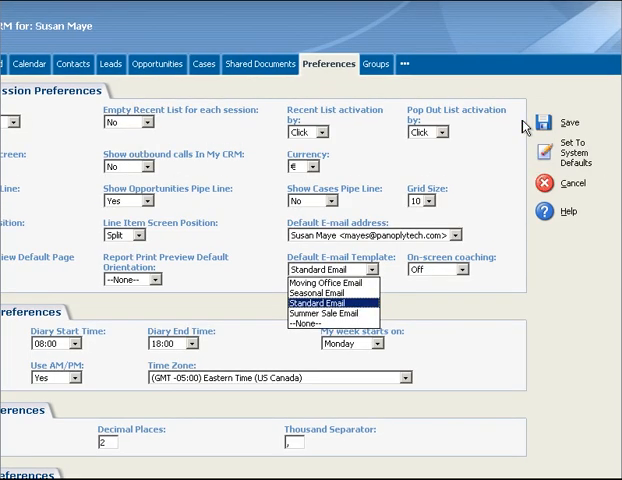
mouse_move(373, 273)
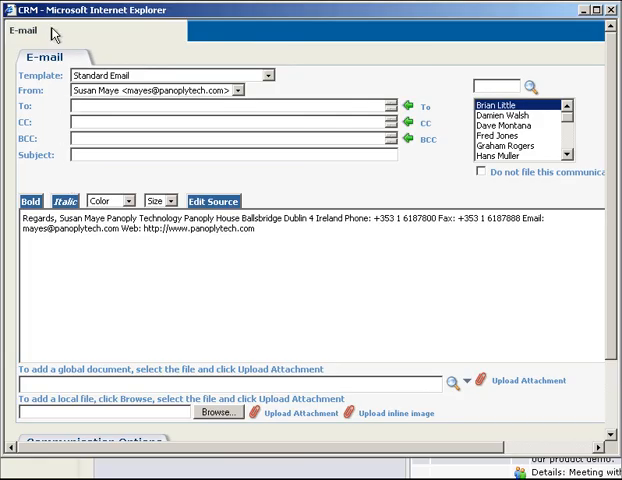
mouse_move(430, 20)
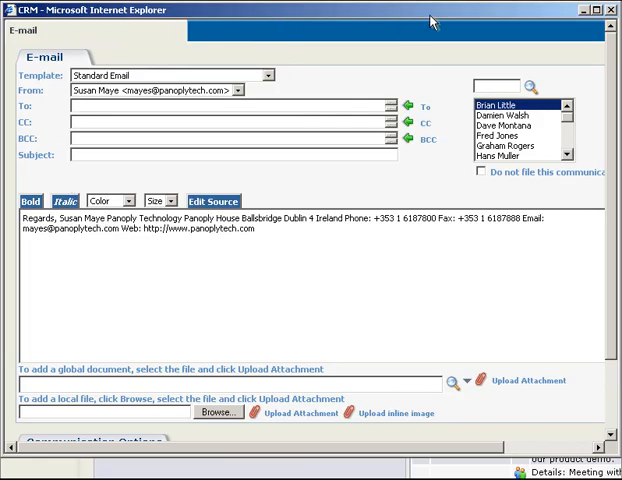